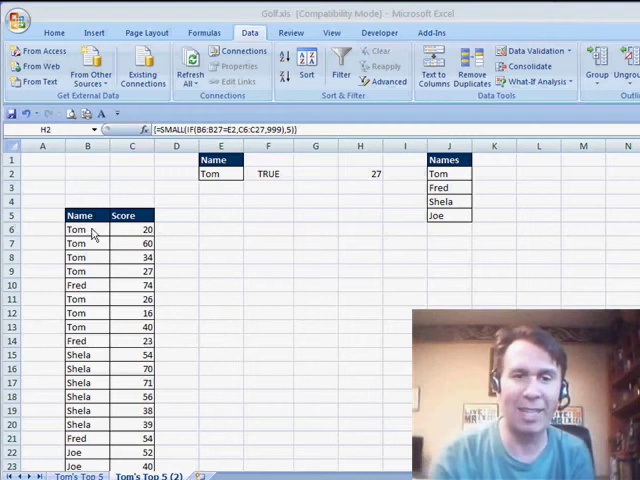
Enable AutoFilter on the score table and restrict the Name column to Tom only
click(88, 228)
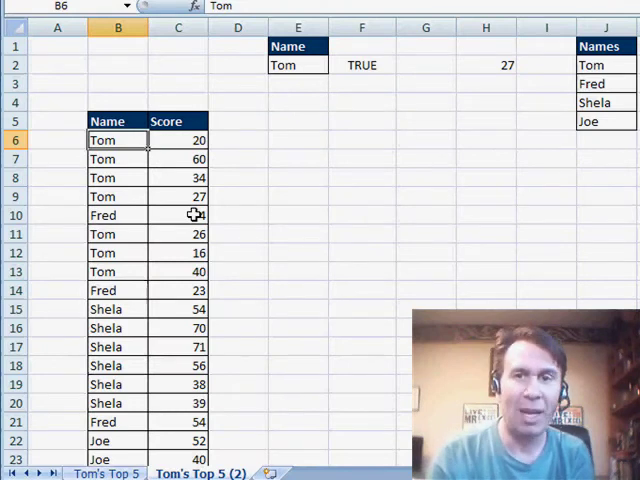
click(264, 8)
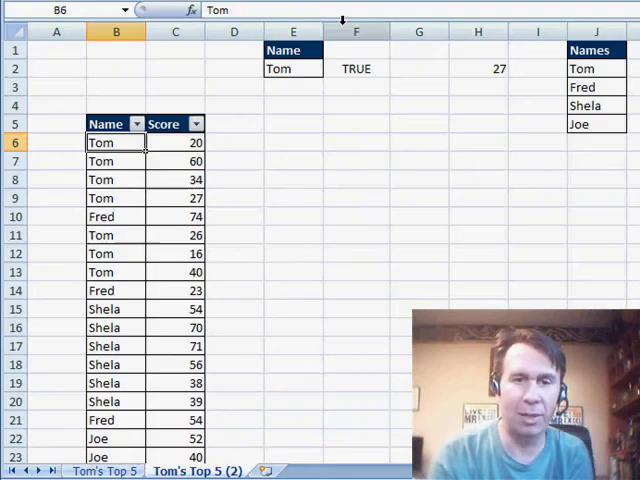
click(136, 122)
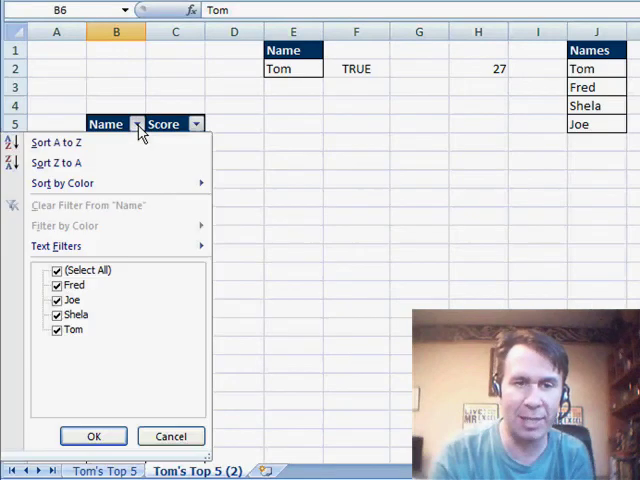
click(56, 270)
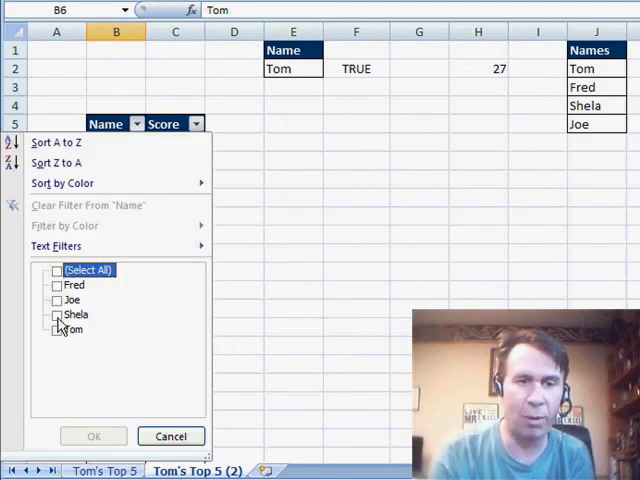
click(94, 436)
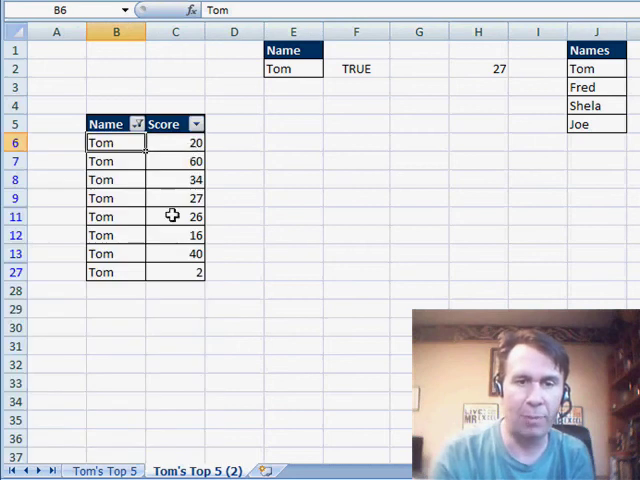
Filter the Score column to the bottom 3 items, leaving Tom's 20, 16 and 2
click(196, 122)
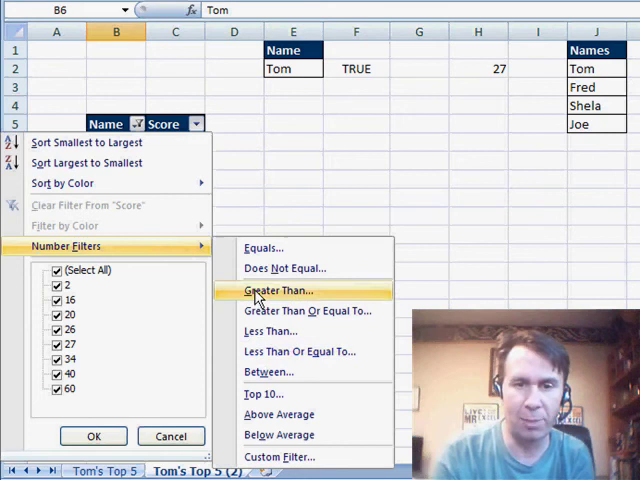
click(264, 392)
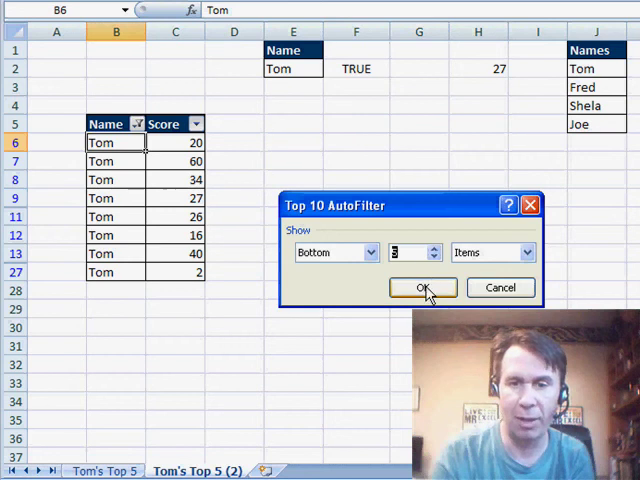
click(422, 288)
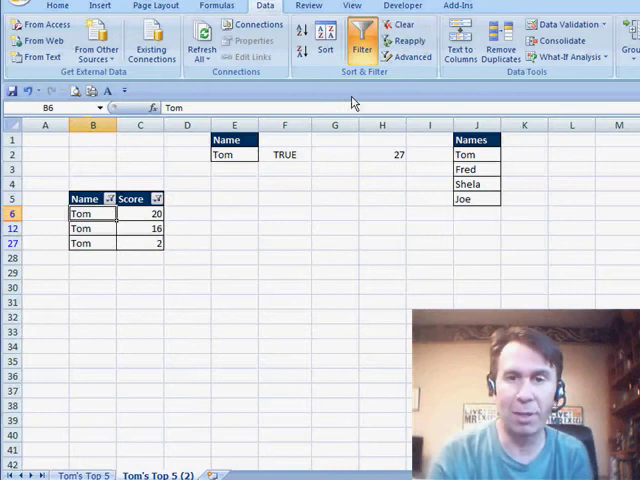
Turn AutoFilter off to show all scores and inspect the SMALL(IF()) formula in H2
click(362, 42)
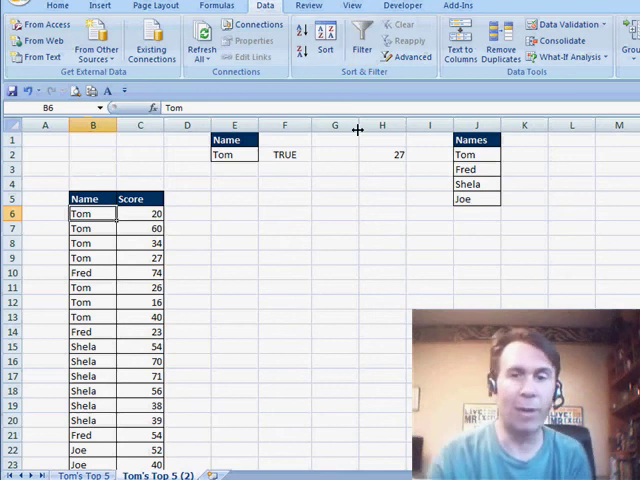
click(380, 154)
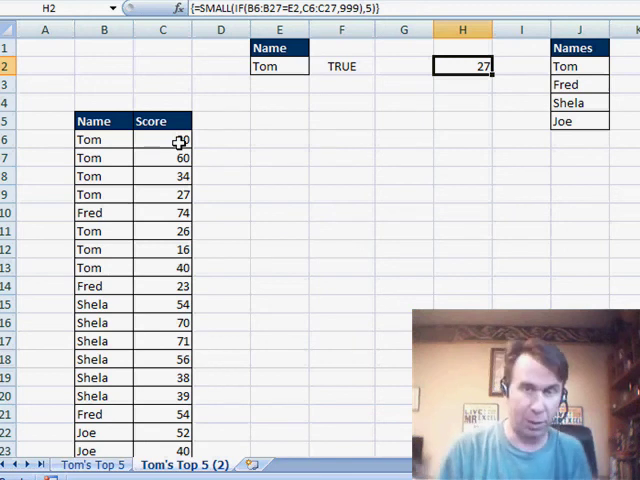
click(340, 66)
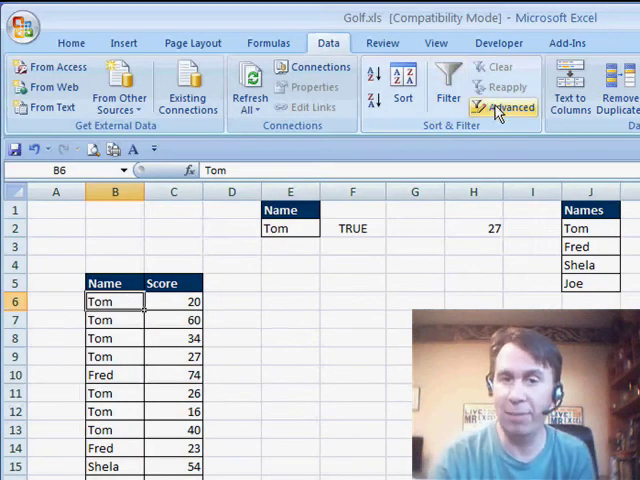
Apply an in-place Advanced Filter using the list and criteria ranges
click(510, 108)
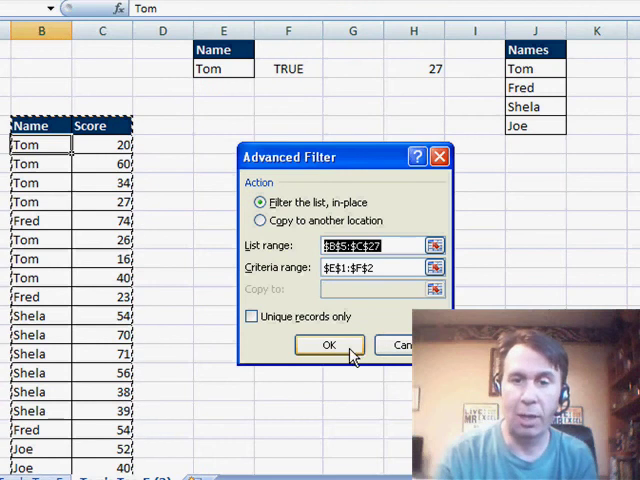
click(328, 344)
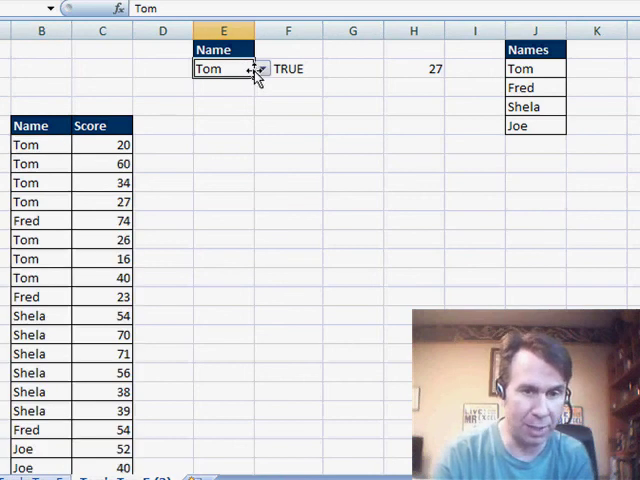
Choose Fred in the E2 dropdown and rerun the Advanced Filter to show only Fred's rows
click(262, 68)
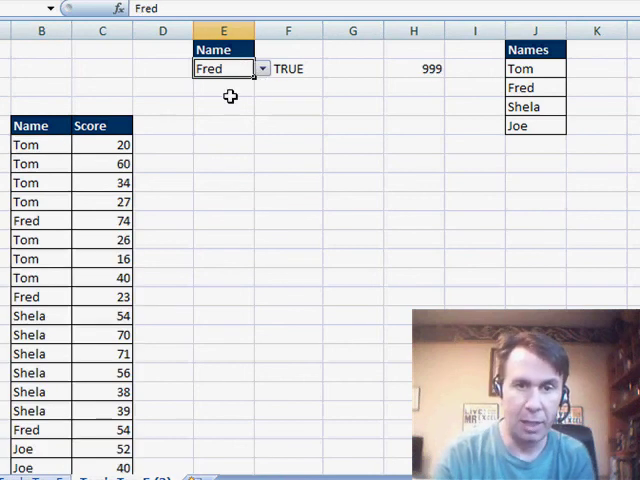
click(40, 144)
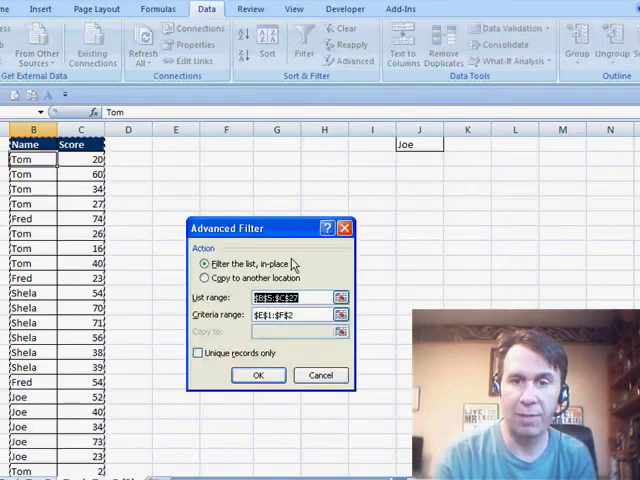
click(258, 376)
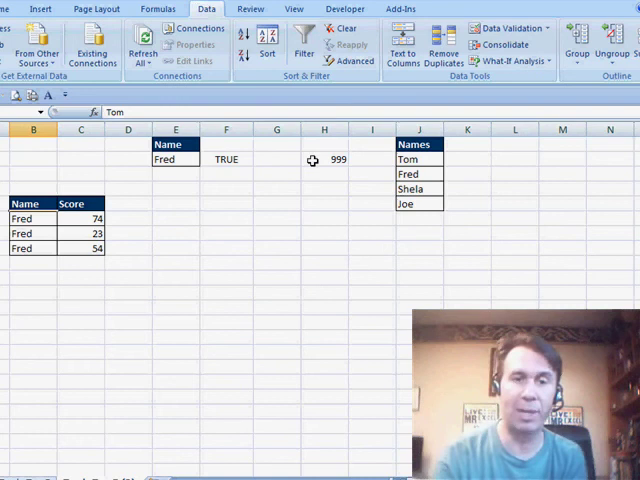
mouse_move(136, 200)
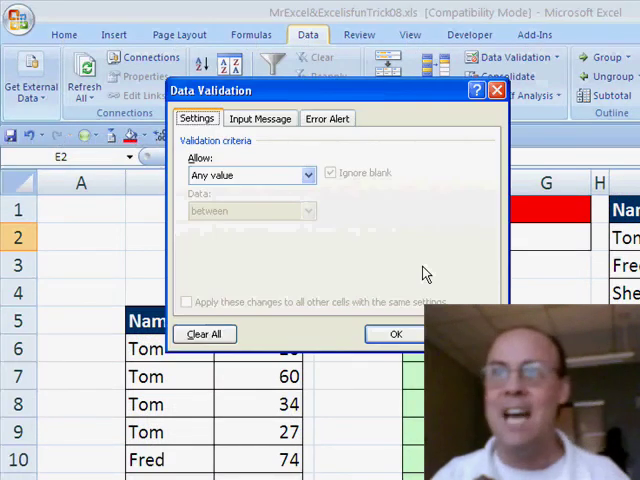
Validate E2 as a List sourced from the Names range I2:I5 and choose Tom
click(304, 176)
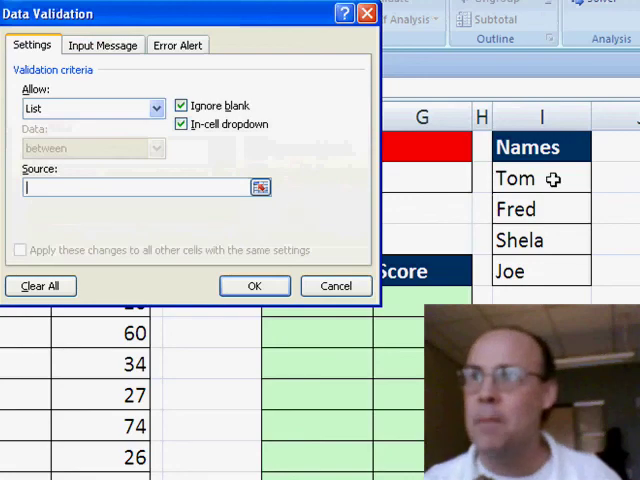
click(254, 286)
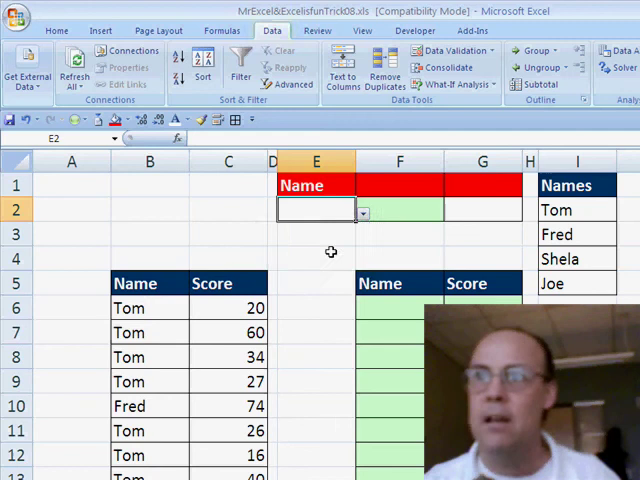
click(364, 212)
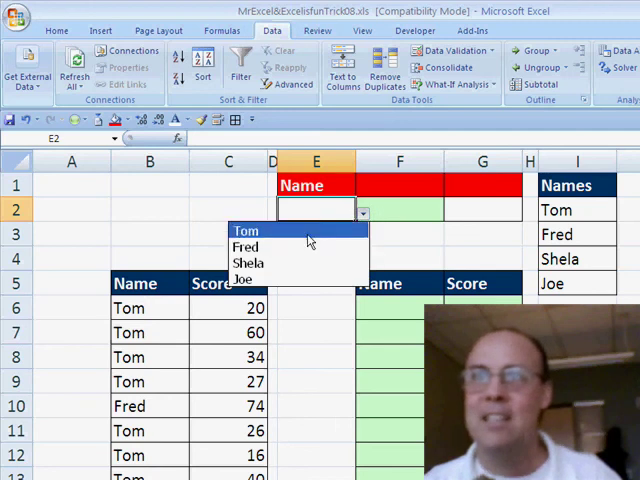
click(246, 230)
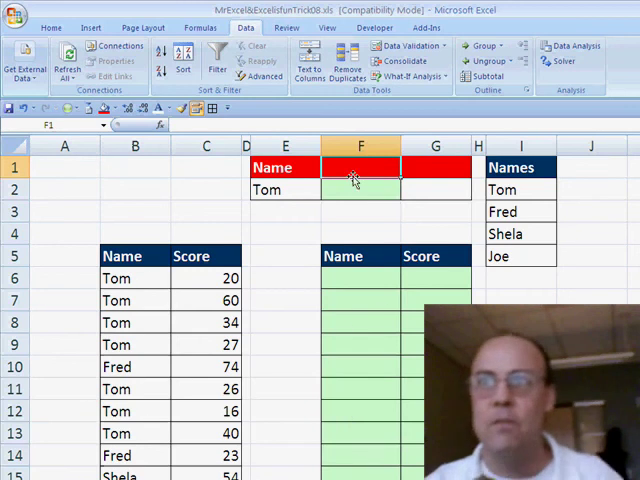
Enter ="Count "&E2 in F1 so the heading reads Count Tom
text(=)
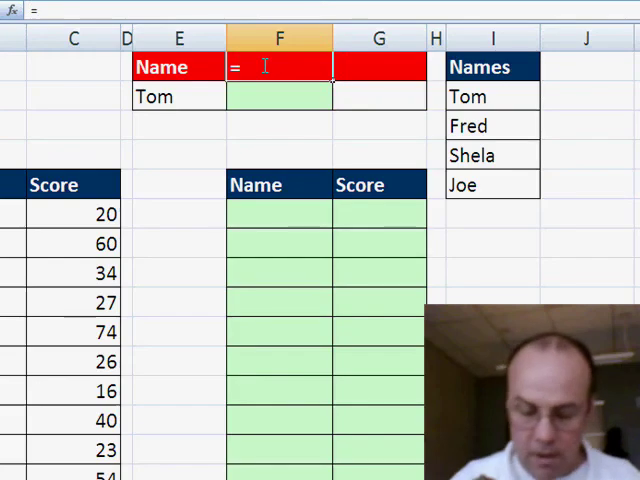
text("Count)
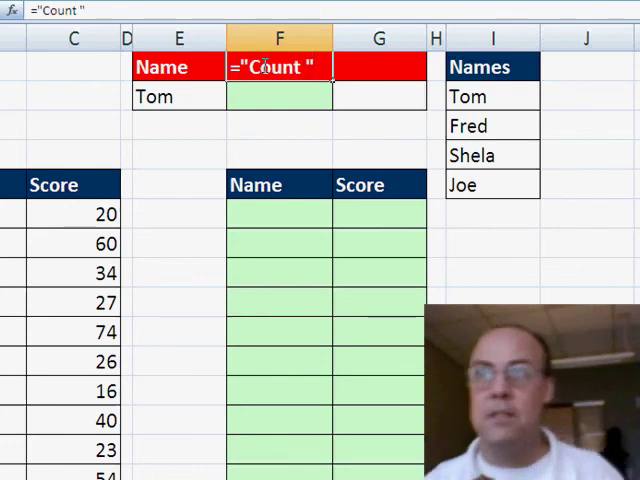
text(&)
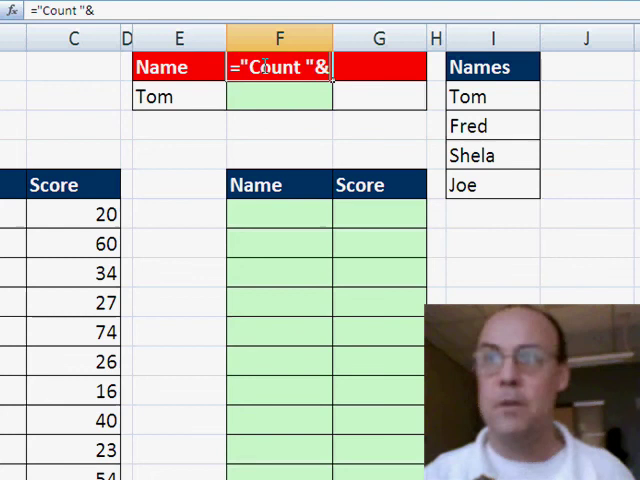
click(178, 96)
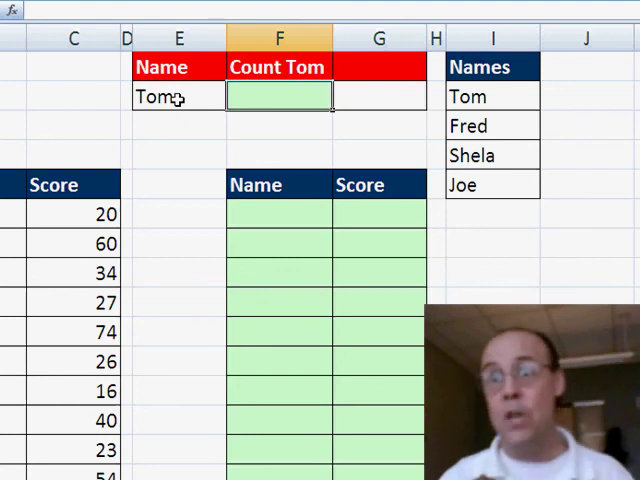
Enter =COUNTIF($B$6:$B$27,E2) in F2, giving 8, and put 5 in G2
scroll(left, 3)
text(=counti)
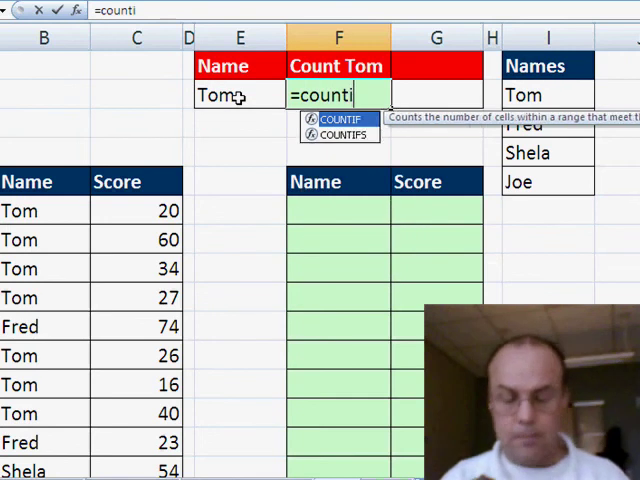
click(44, 210)
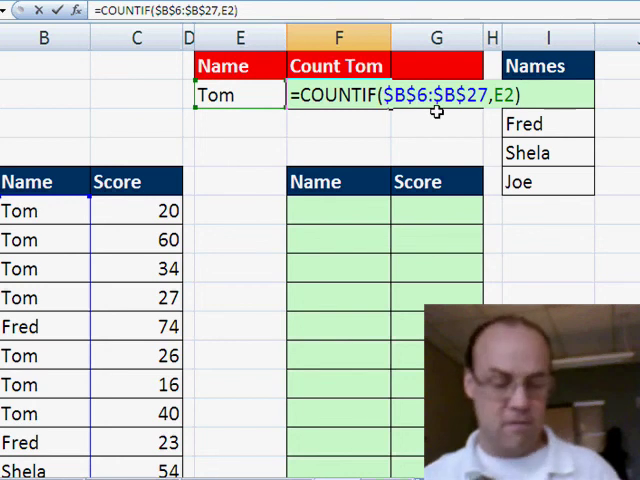
key(Enter)
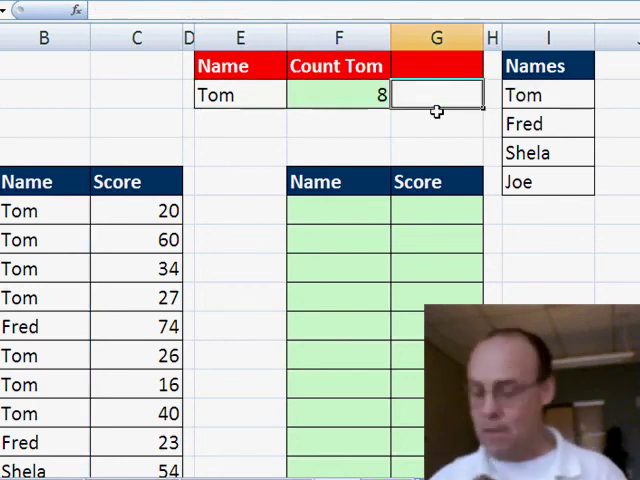
text(5)
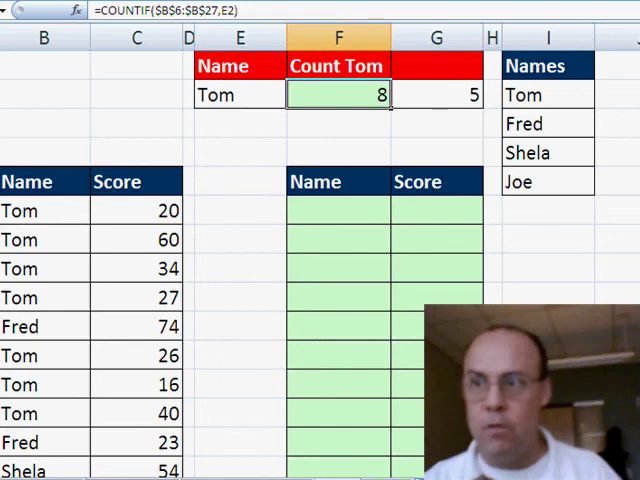
mouse_move(336, 290)
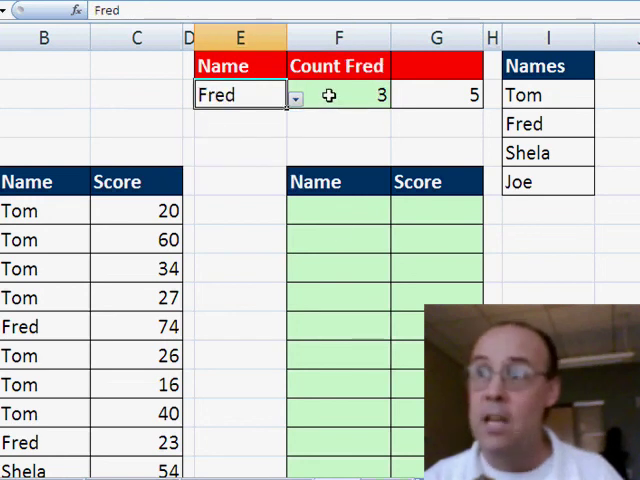
mouse_move(324, 288)
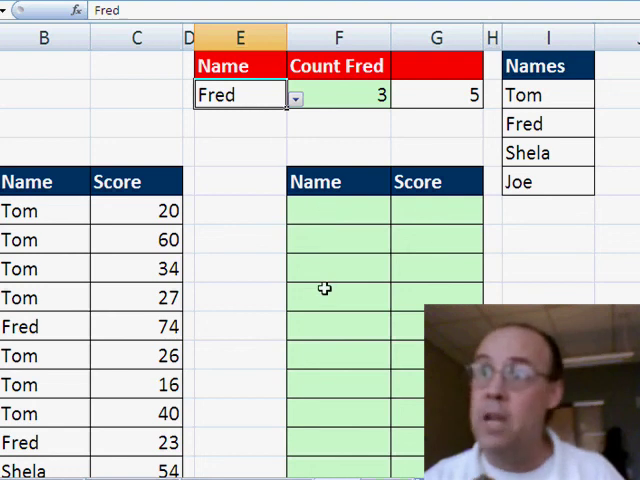
Enter ="Bottom "&G2 in G1 so the heading reads Bottom 4
click(436, 94)
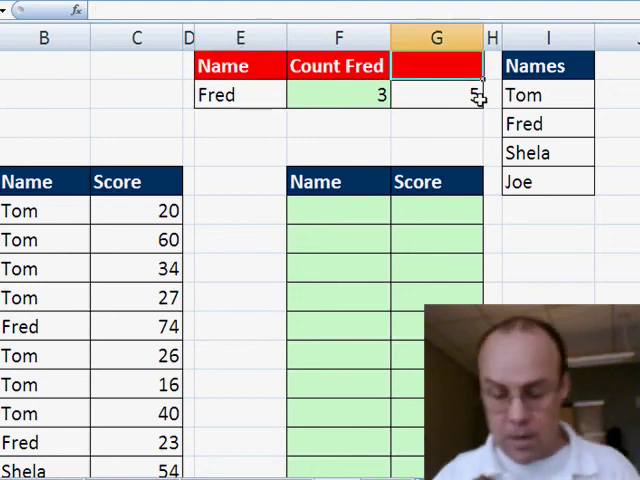
text(="Bottom)
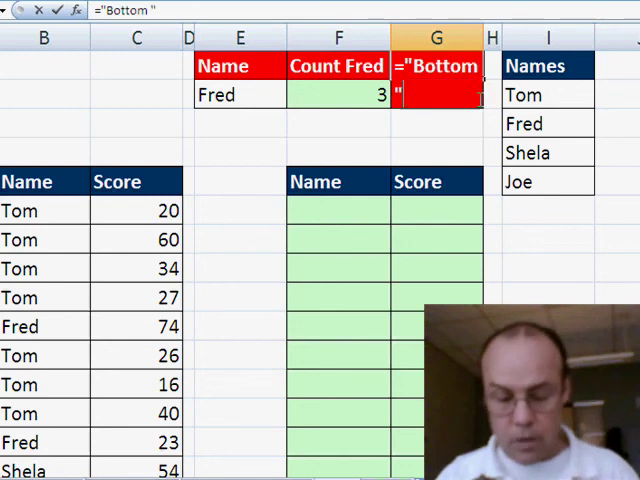
text(&)
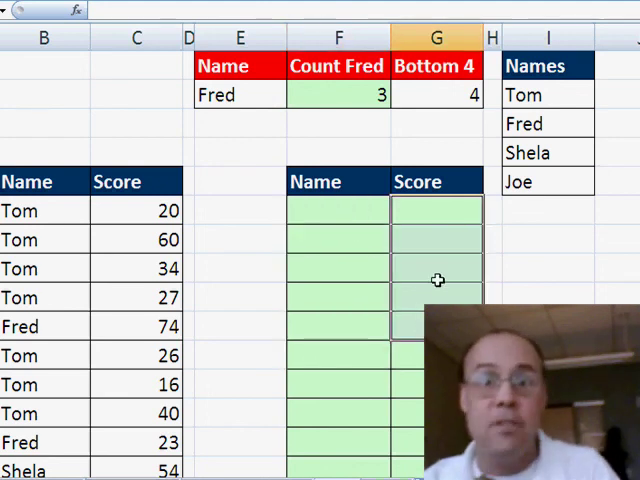
Enter =IF(ROWS(F$6:F6)<=MIN(F$2:G$2),E$2,"") in F6 and copy it down the Name column
click(338, 210)
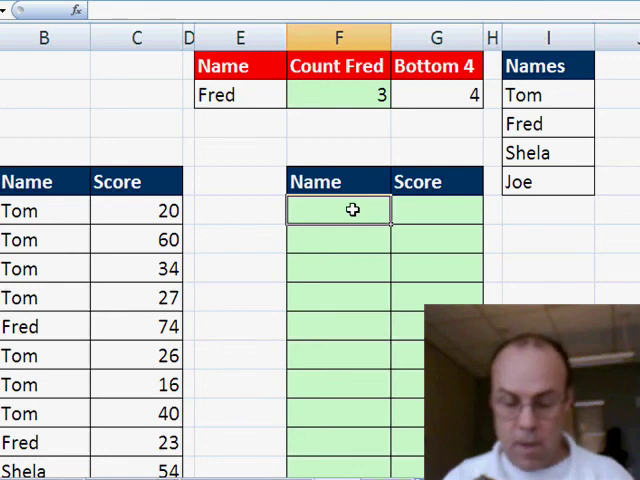
text(=IF()
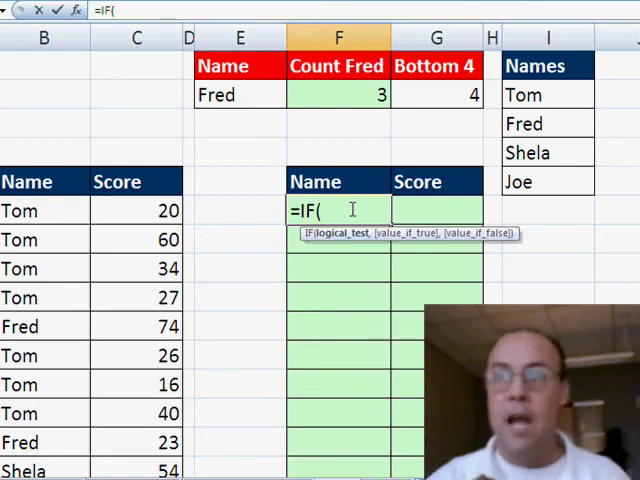
mouse_move(336, 392)
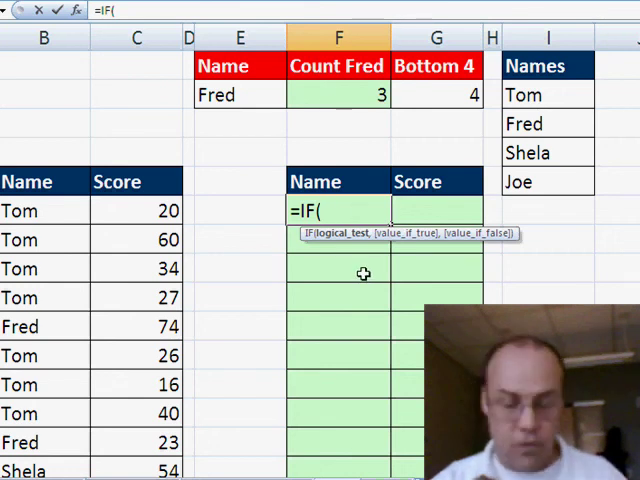
text(rows)
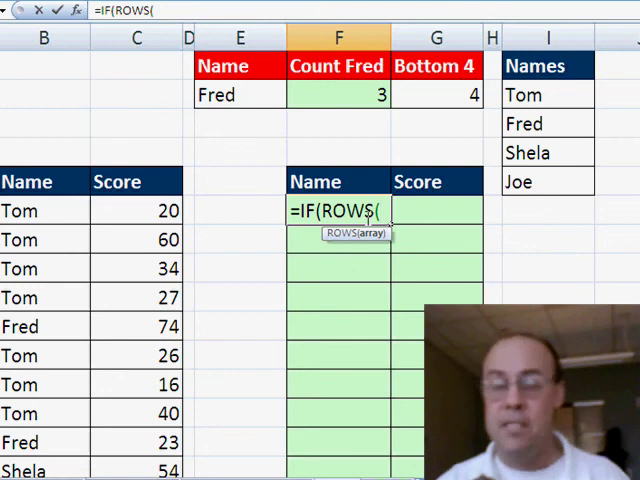
text(F$)
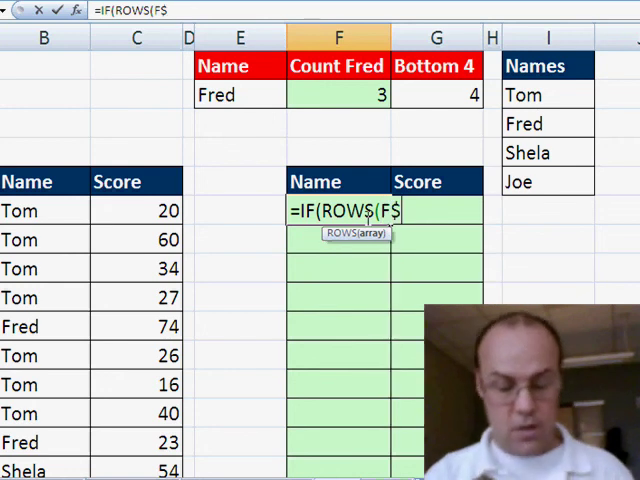
text(6:F6))
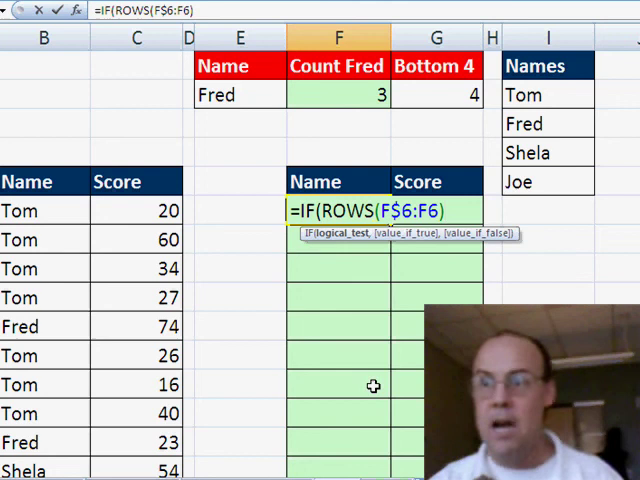
text(<=MIN(F$2:G$2)
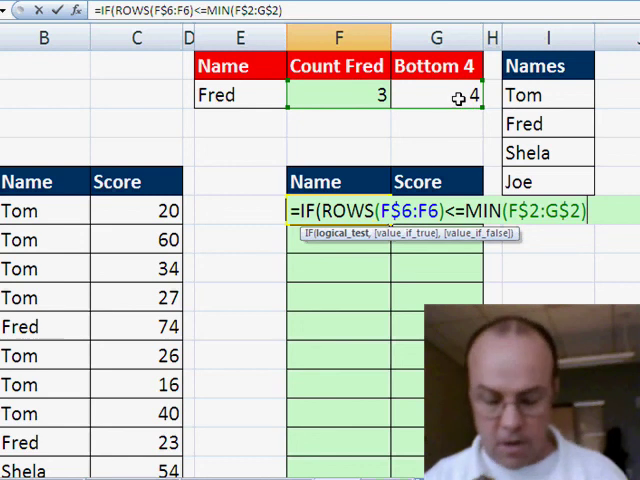
text(,)
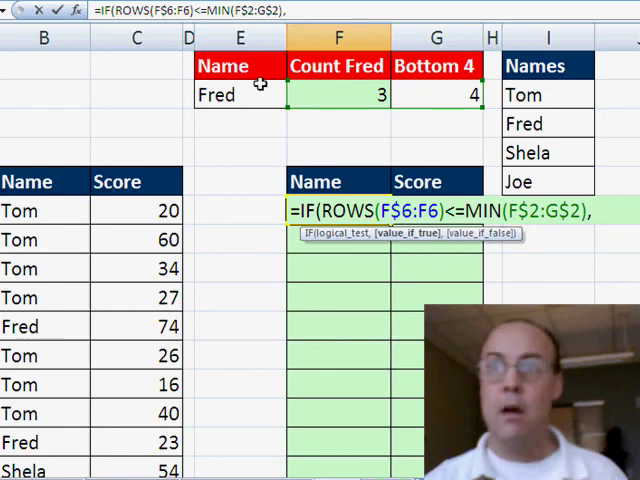
click(240, 94)
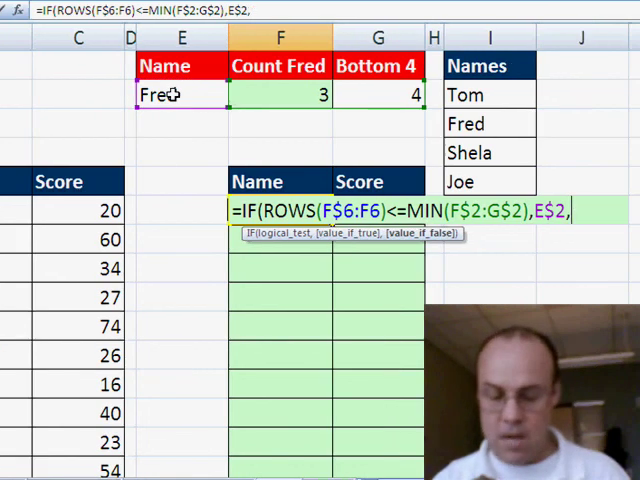
text(""))
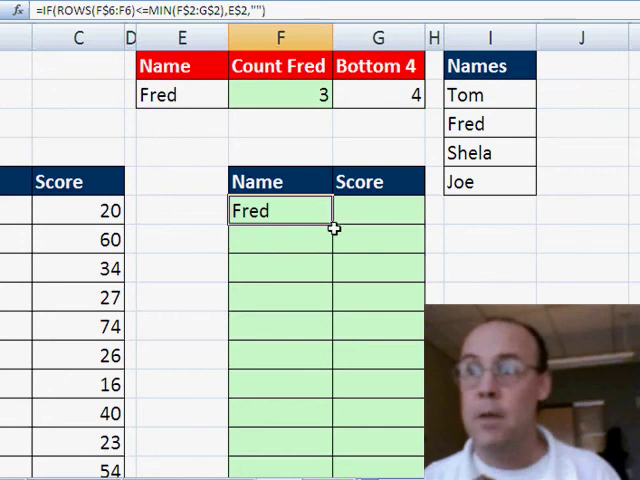
scroll(down, 3)
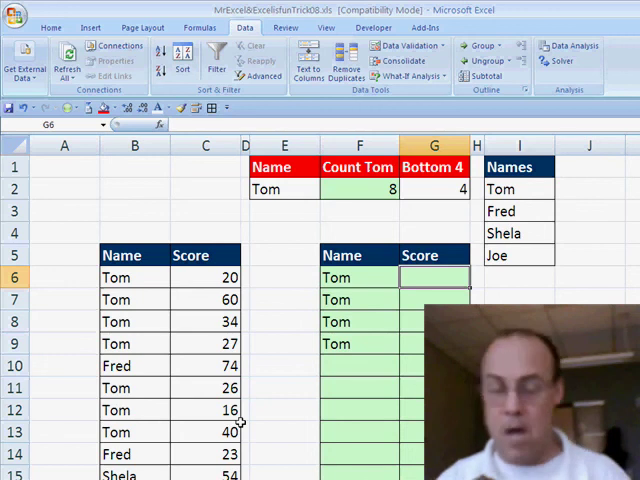
Start G6's formula =IF(F6="","",SMALL(IF(B$6:B$27=E$2,C$6:C$27),..
text(=IF()
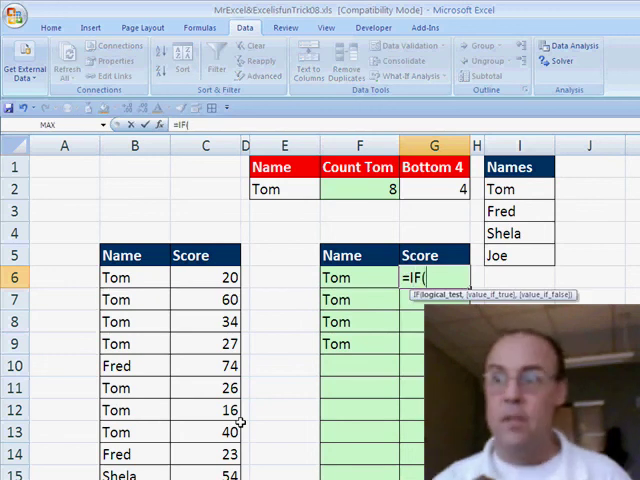
click(356, 276)
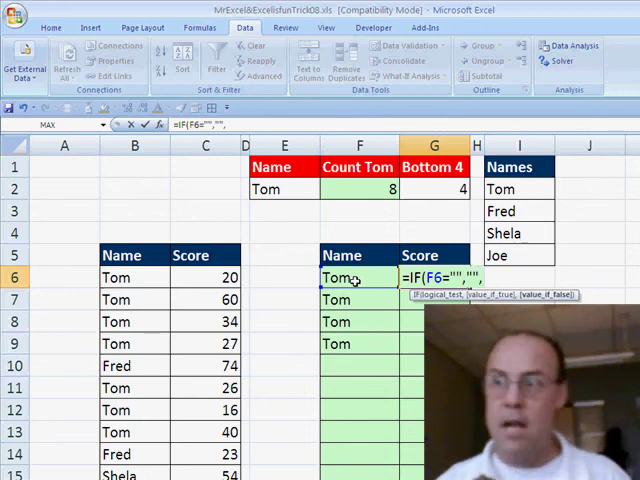
text(sma)
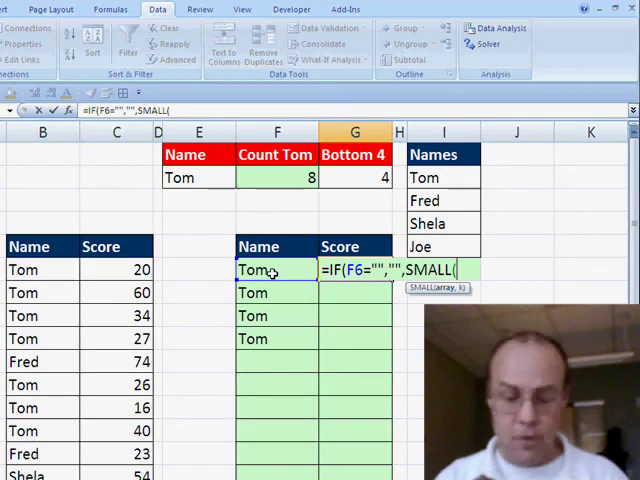
text(IF()
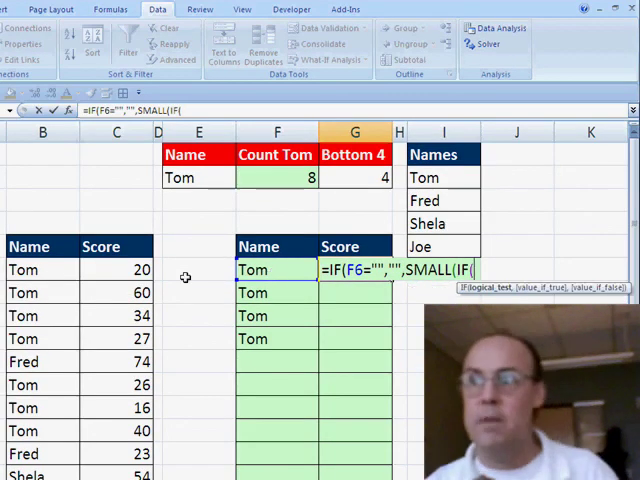
click(42, 270)
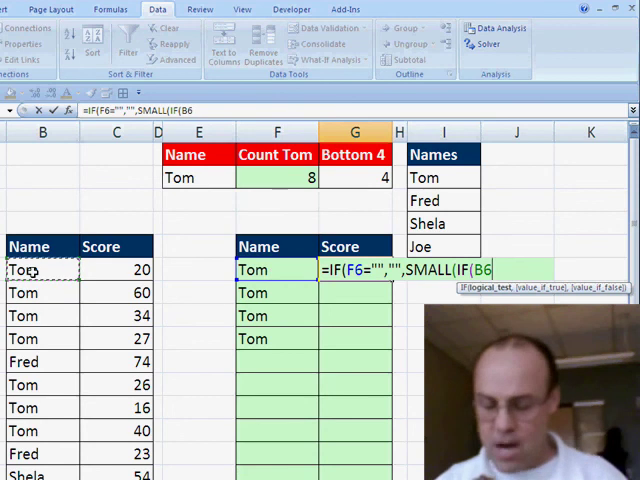
text($6:B$27=)
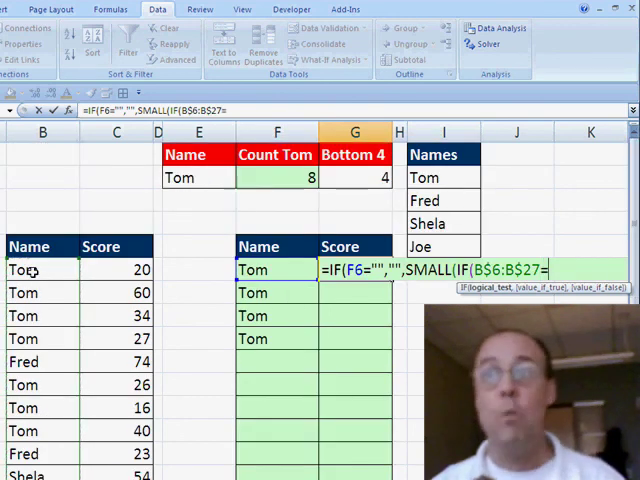
click(196, 176)
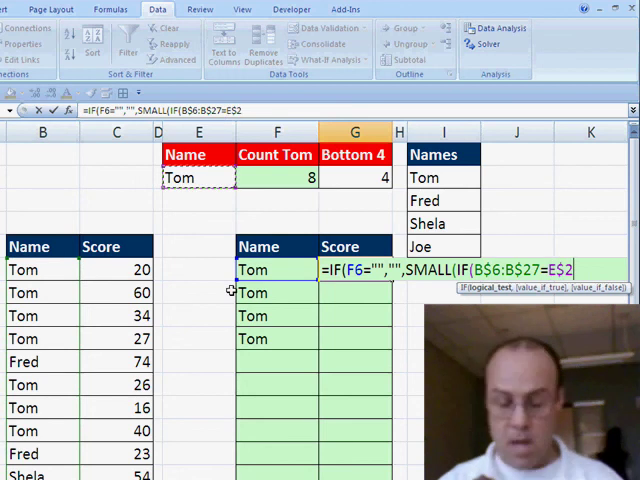
click(116, 270)
text(,C$6:C$27)
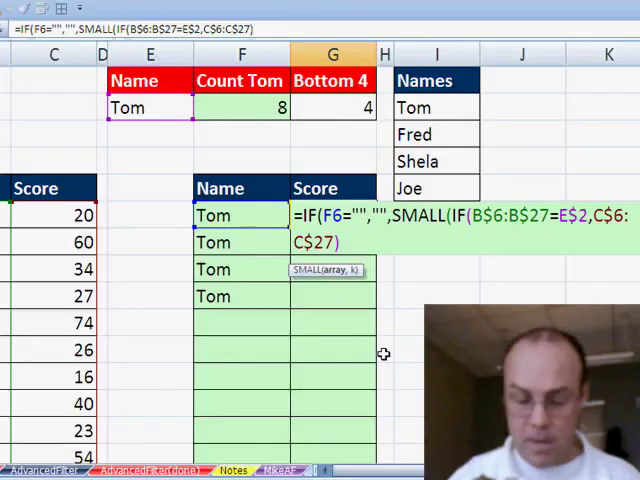
Finish with ROWS(G$6:G6) as the k argument, enter as an array formula and fill down
text(,row)
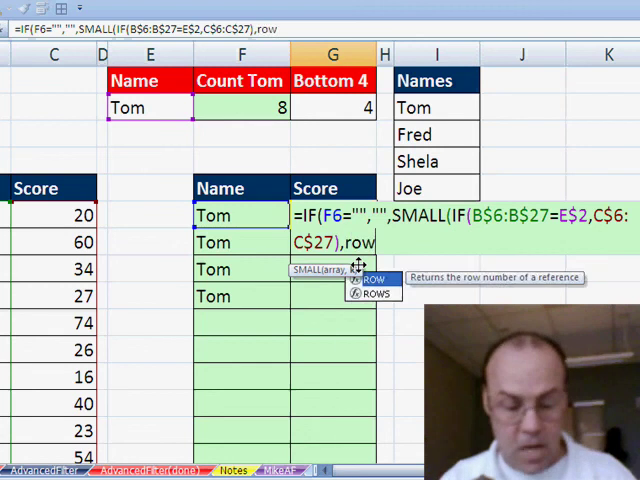
text(ROWS()
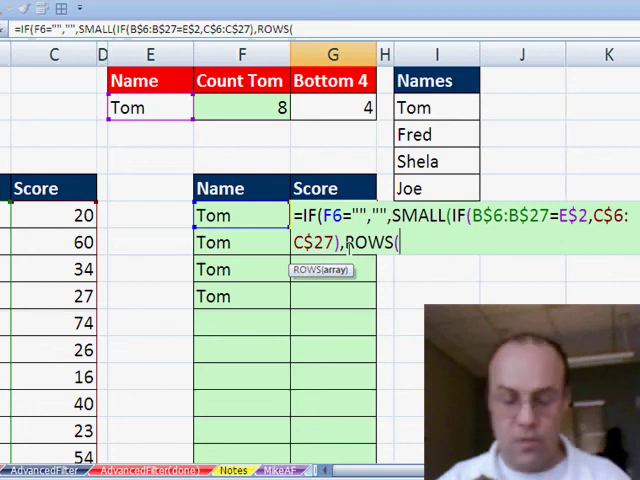
text(G$)
click(334, 108)
text(5)
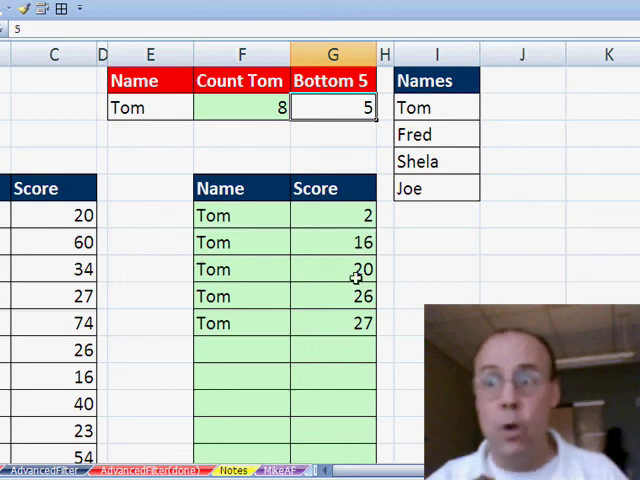
mouse_move(320, 214)
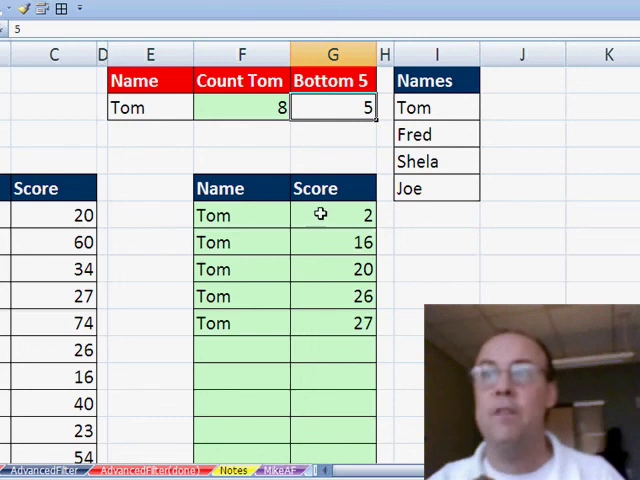
Choose Fred in the E2 dropdown so the extraction lists 23, 54 and 74
click(200, 108)
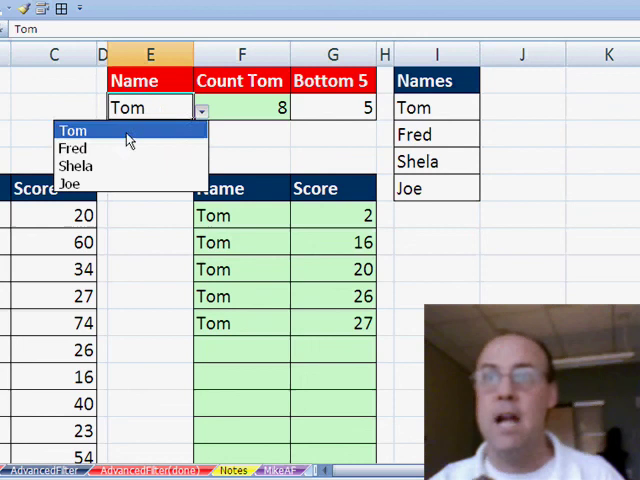
click(74, 148)
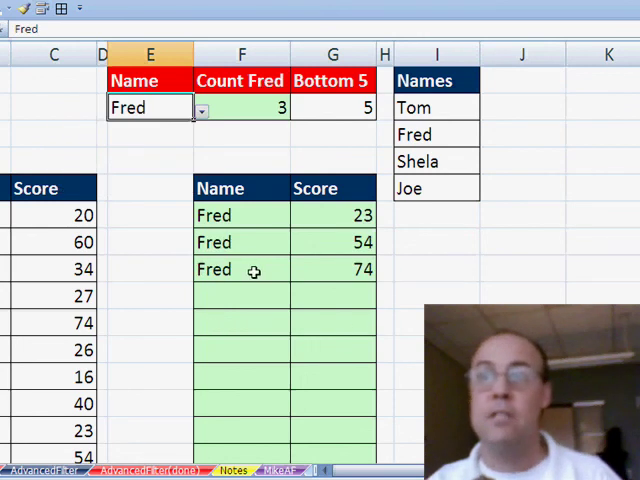